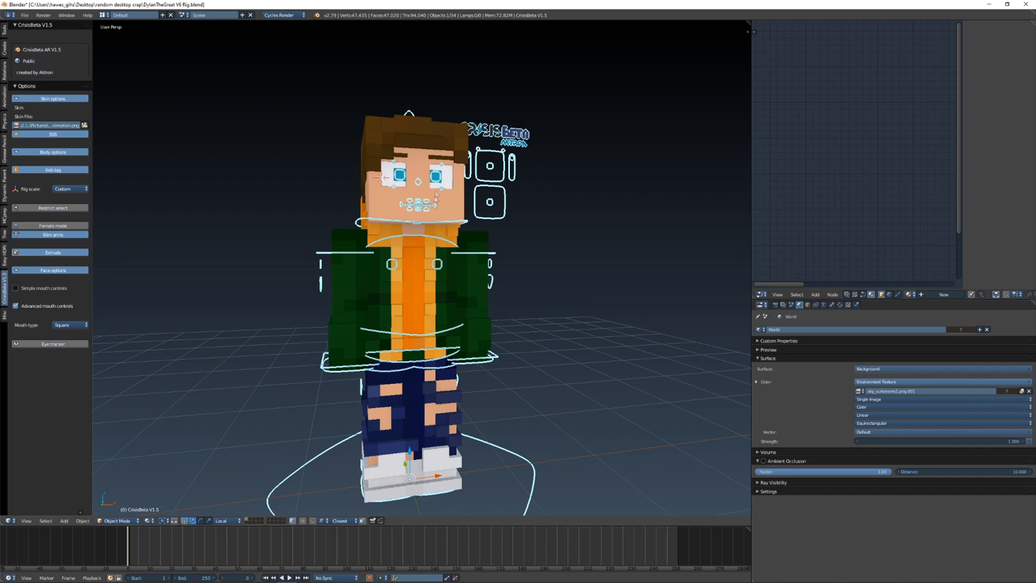
pyautogui.moveTo(452, 147)
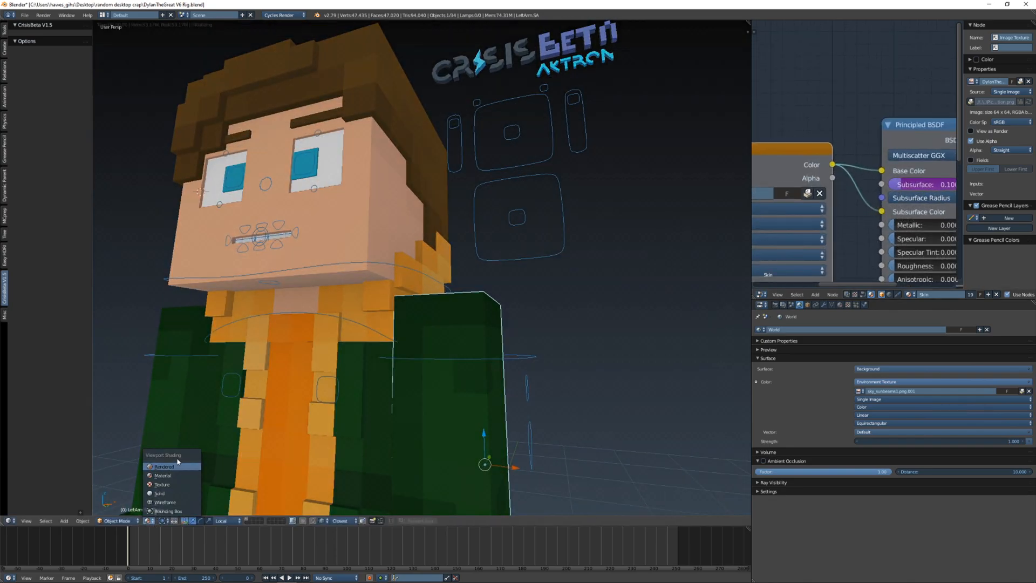
# Switch viewport shading to Rendered to preview the face against the sky, then back to Texture
pyautogui.click(164, 466)
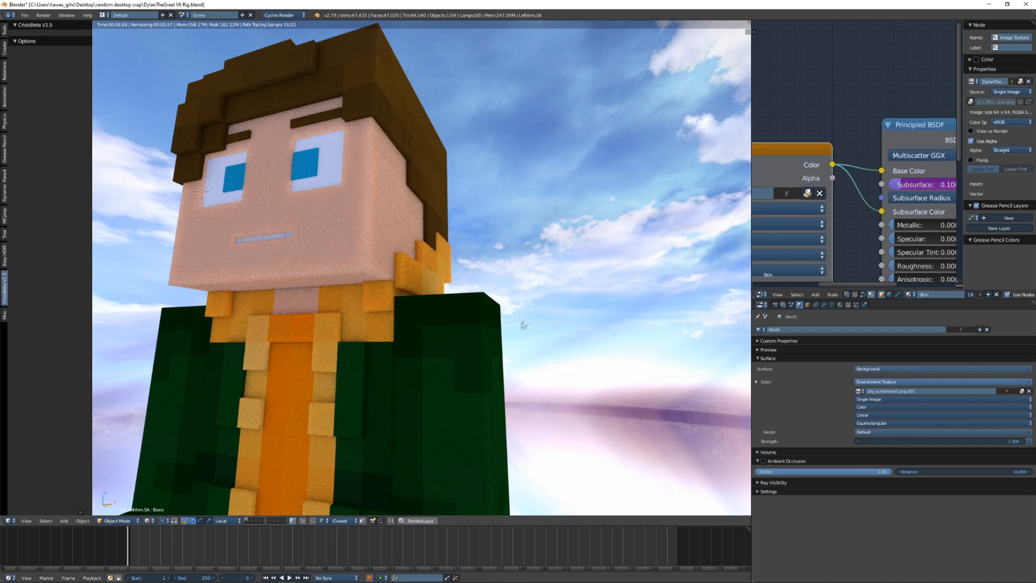
pyautogui.moveTo(355, 281)
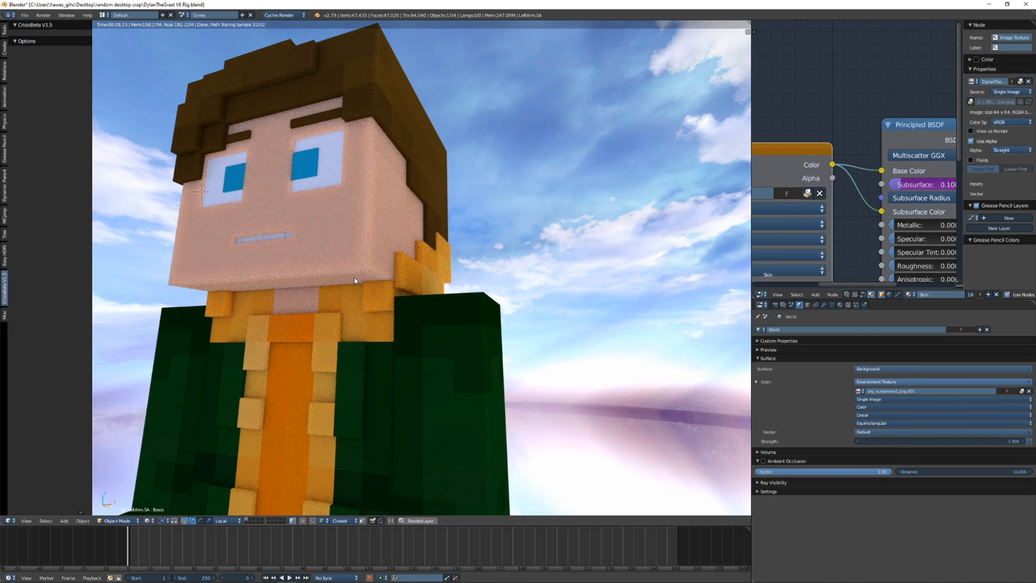
pyautogui.moveTo(366, 270)
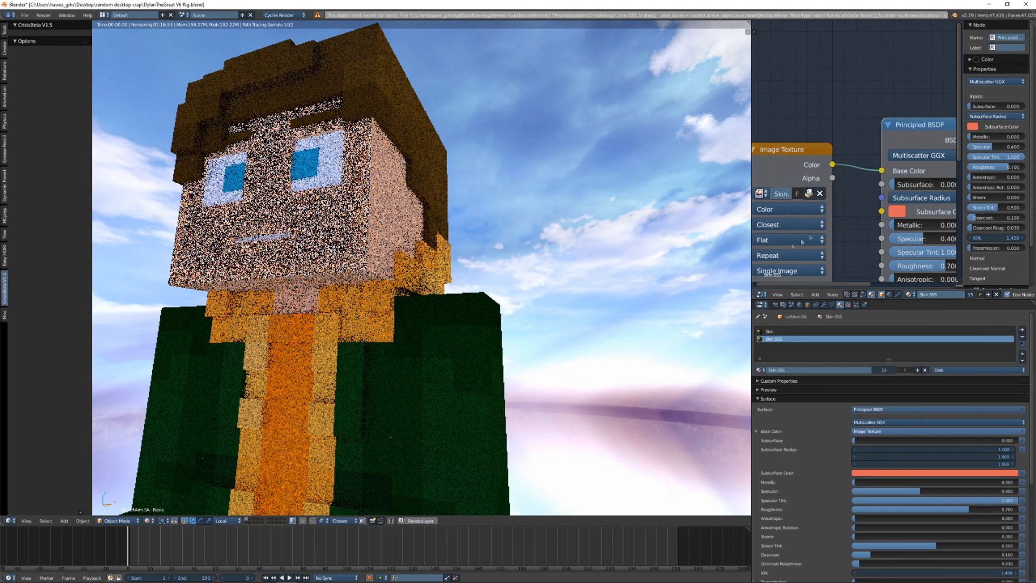
pyautogui.click(142, 520)
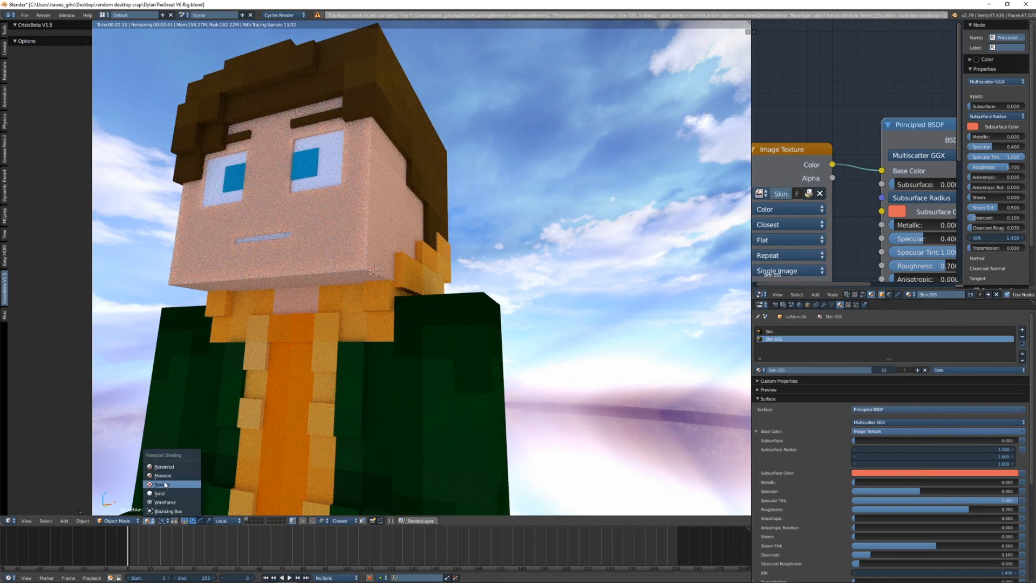
pyautogui.click(160, 485)
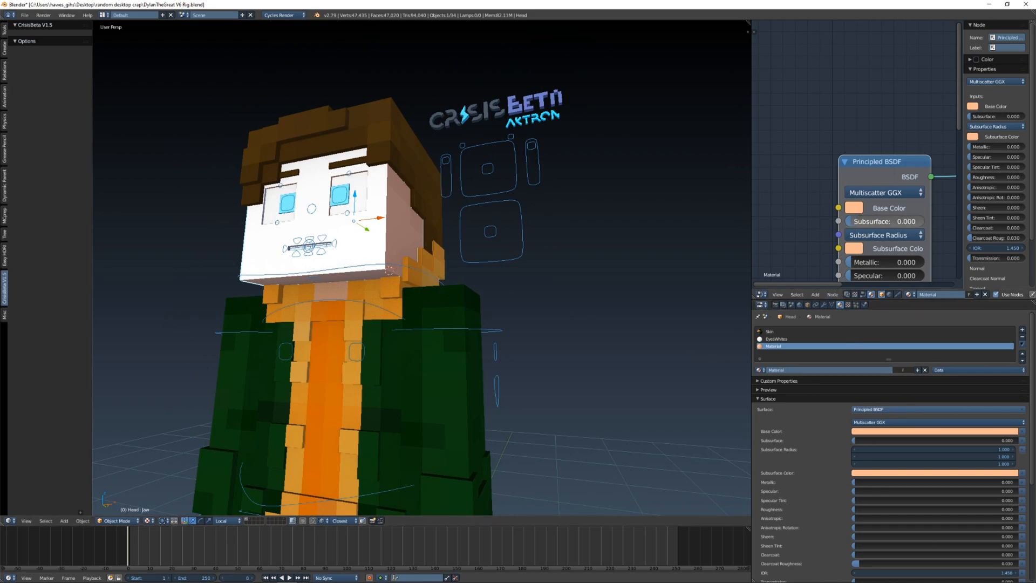
pyautogui.click(148, 520)
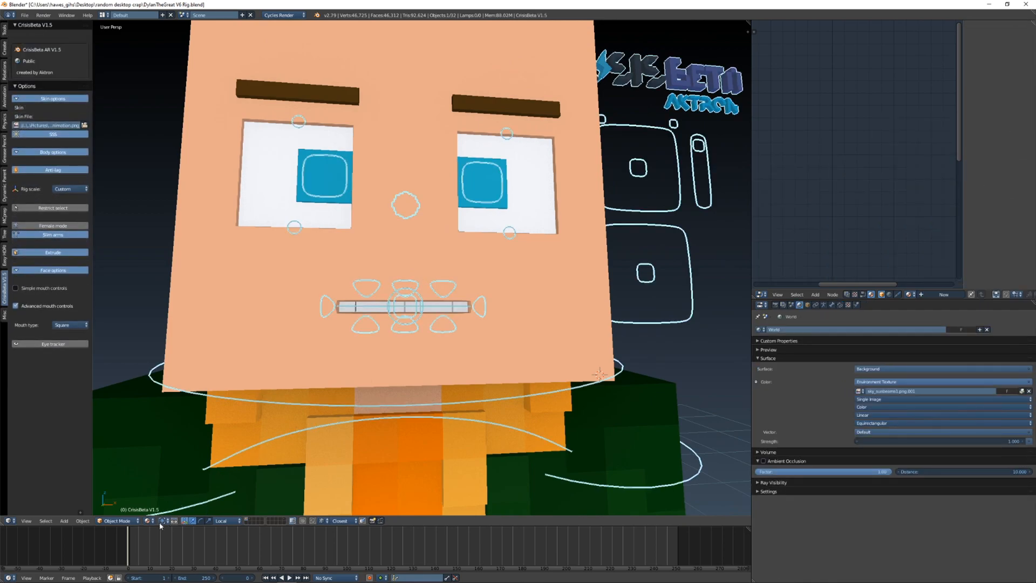
# Use the rig's face controls to raise the brows and open the mouth wide
pyautogui.click(116, 520)
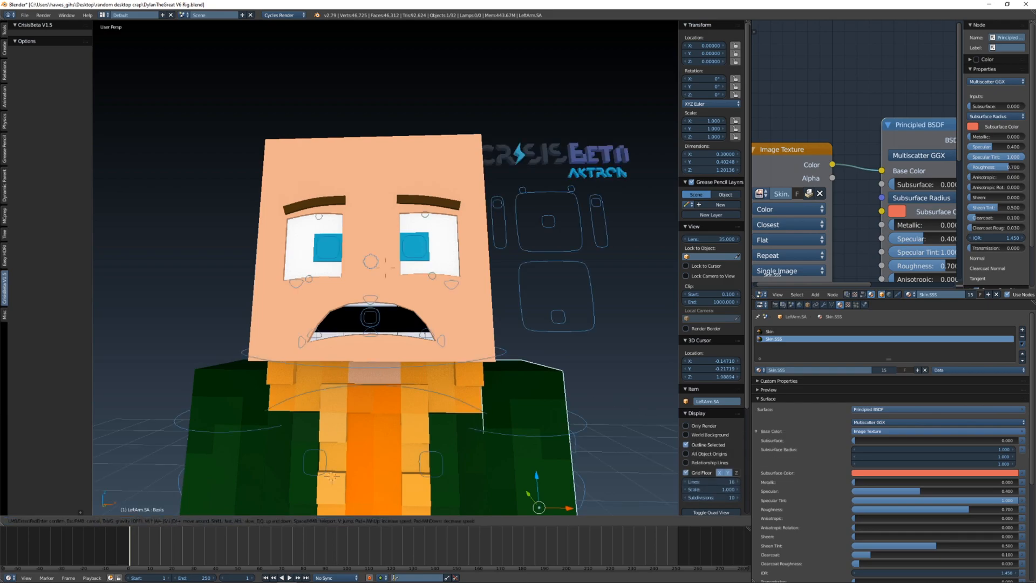
# Zoom out and preview the full scared character in Rendered shading, then return to Texture shading
pyautogui.scroll(-3)
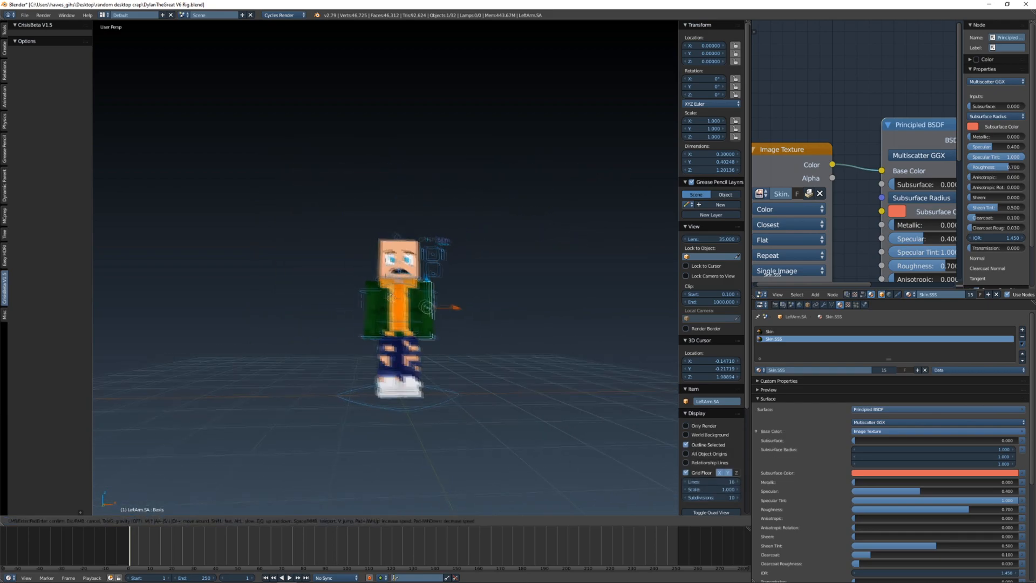
pyautogui.click(148, 520)
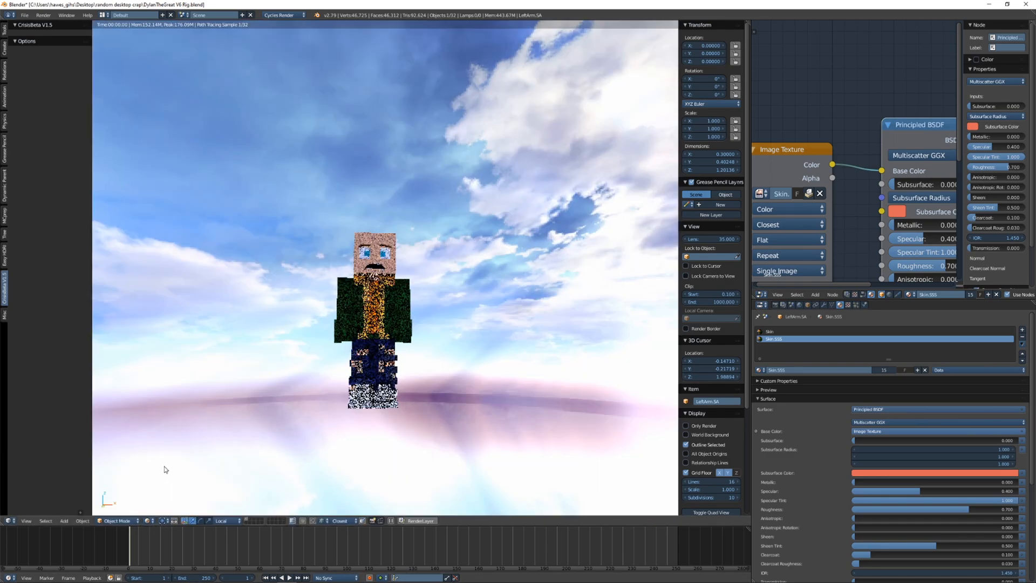
pyautogui.click(137, 520)
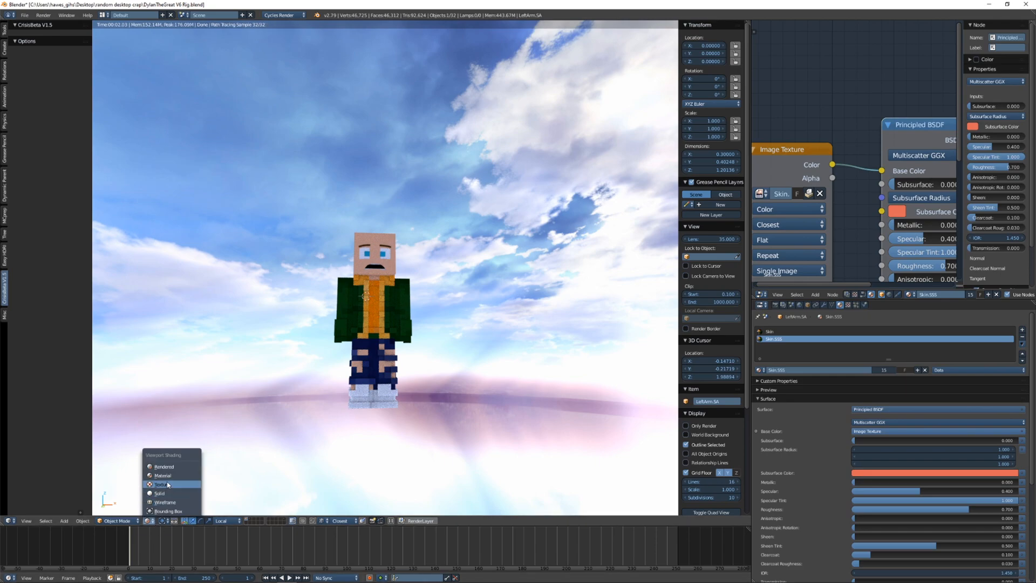
pyautogui.click(159, 493)
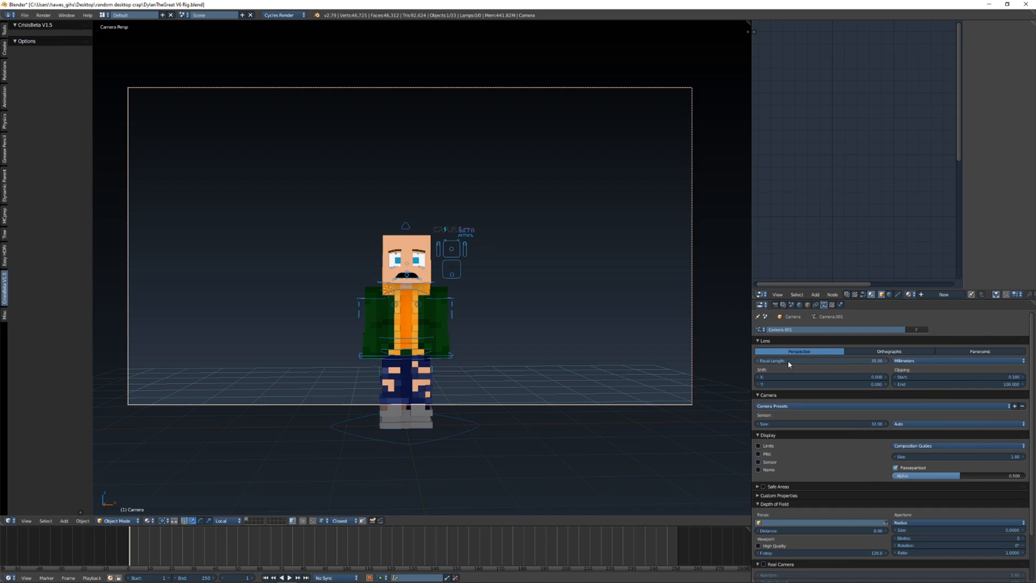
pyautogui.moveTo(775, 363)
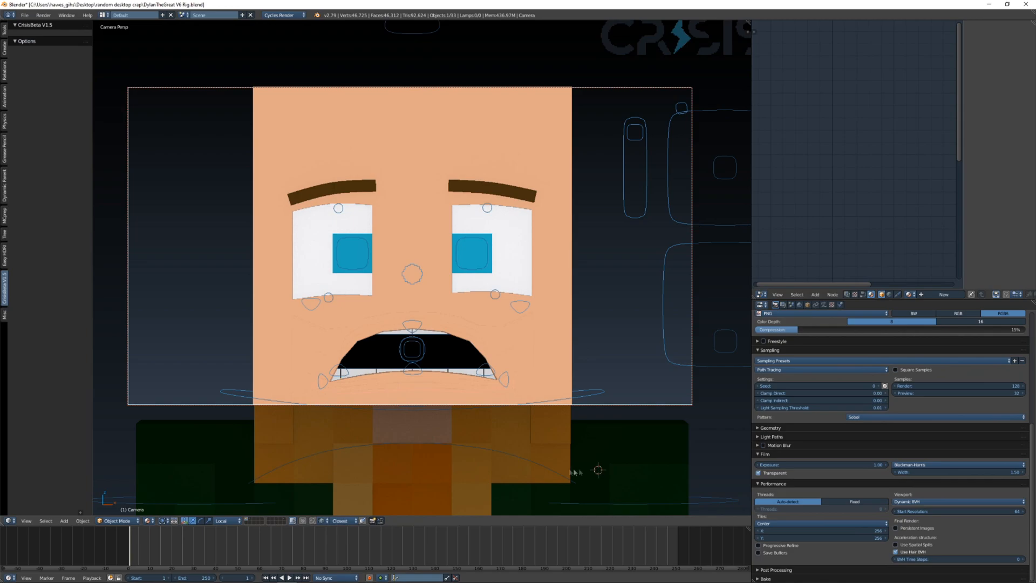
pyautogui.moveTo(564, 465)
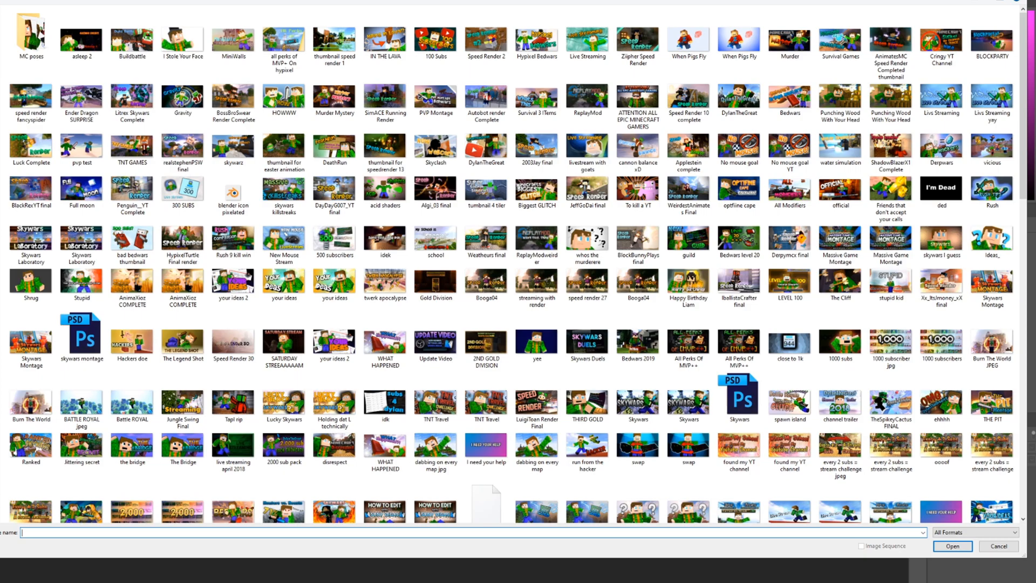
# Open the skin image and set its canvas size to 1024 by 1024 pixels
pyautogui.click(949, 546)
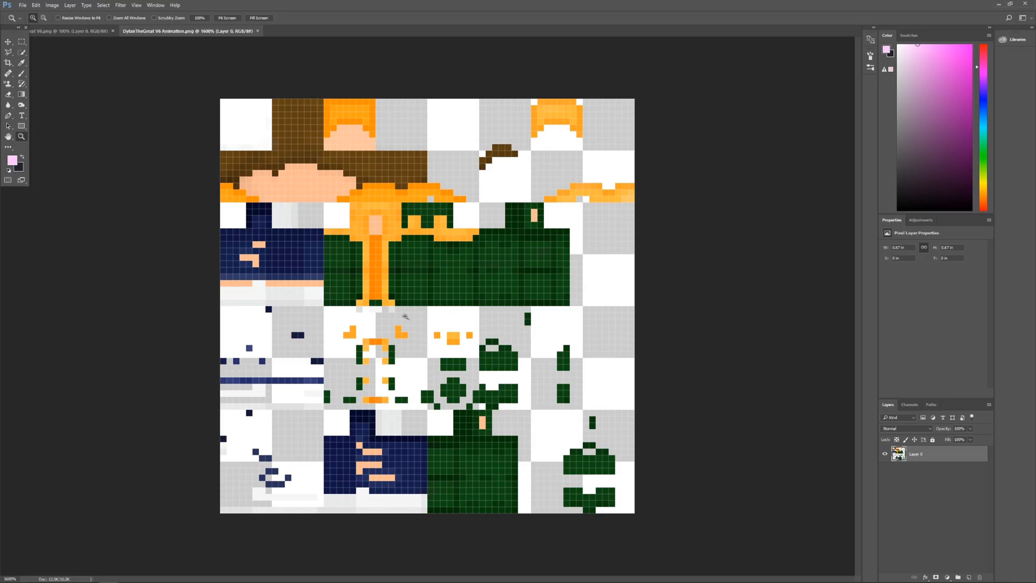
pyautogui.moveTo(317, 169)
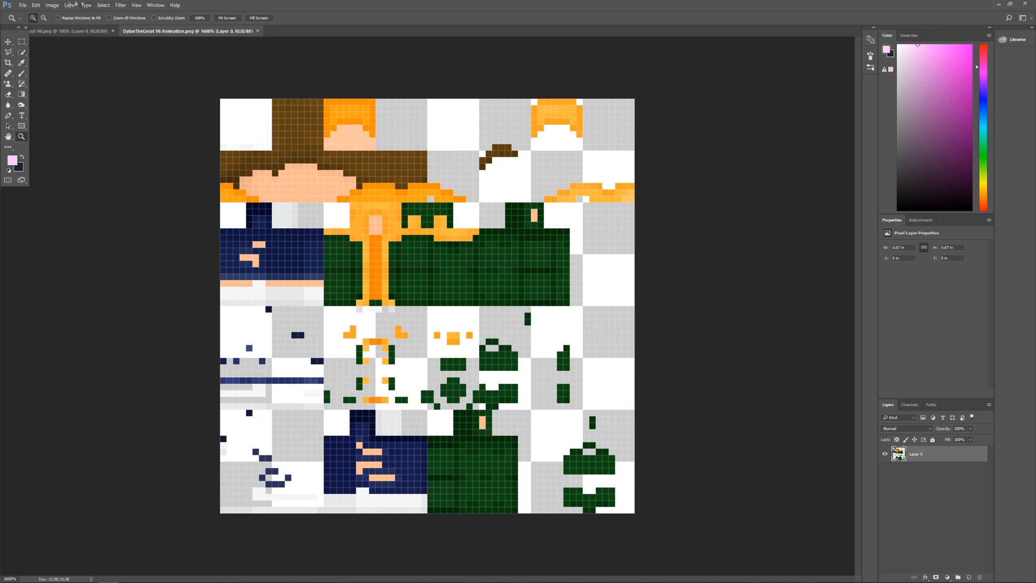
pyautogui.click(52, 5)
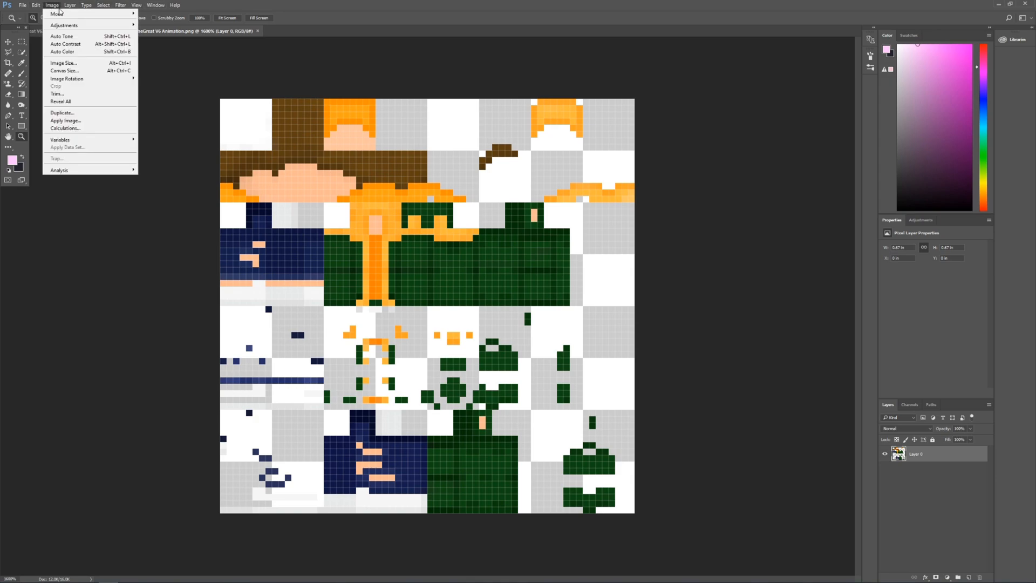
pyautogui.click(64, 72)
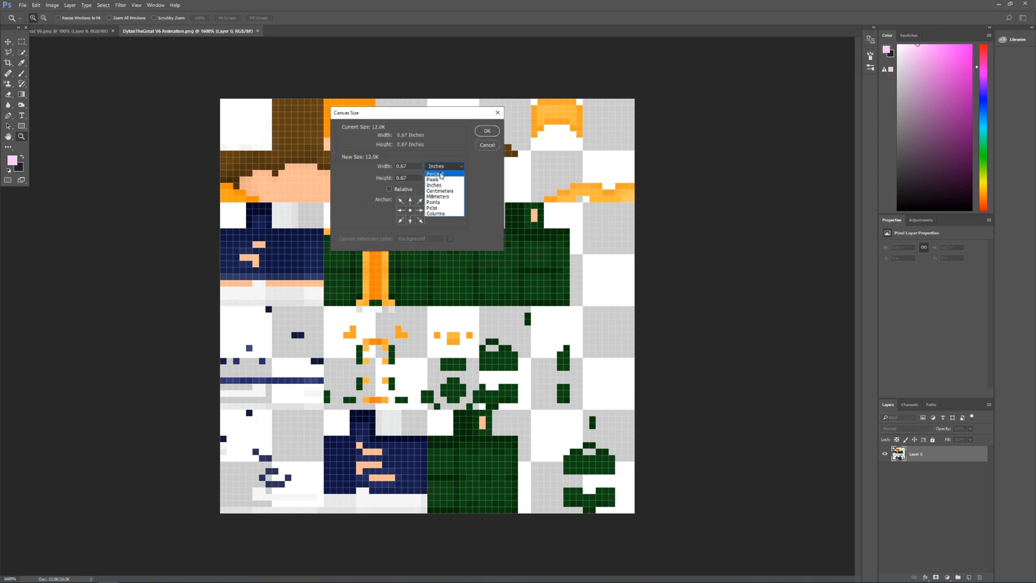
pyautogui.click(432, 178)
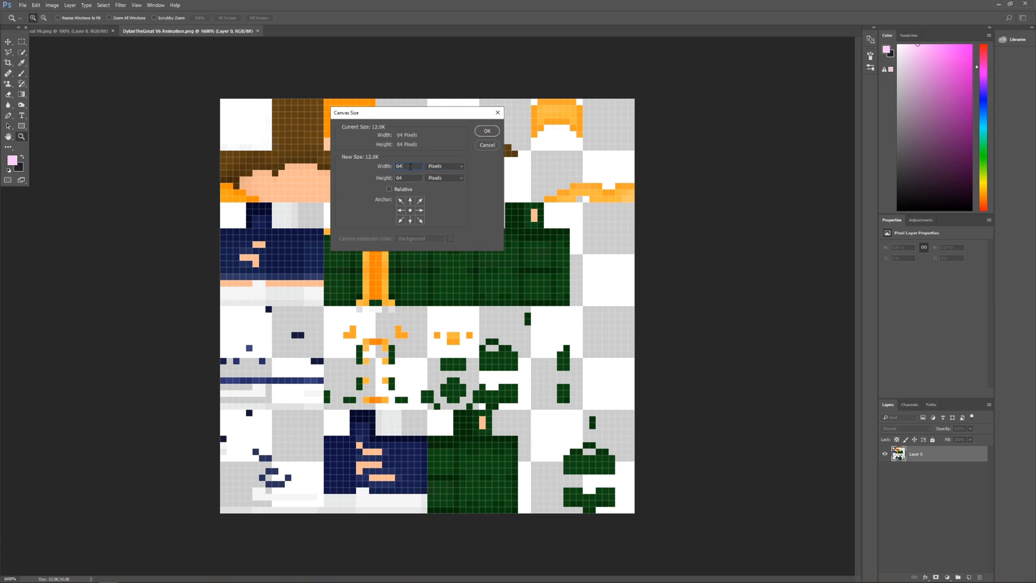
pyautogui.write('102')
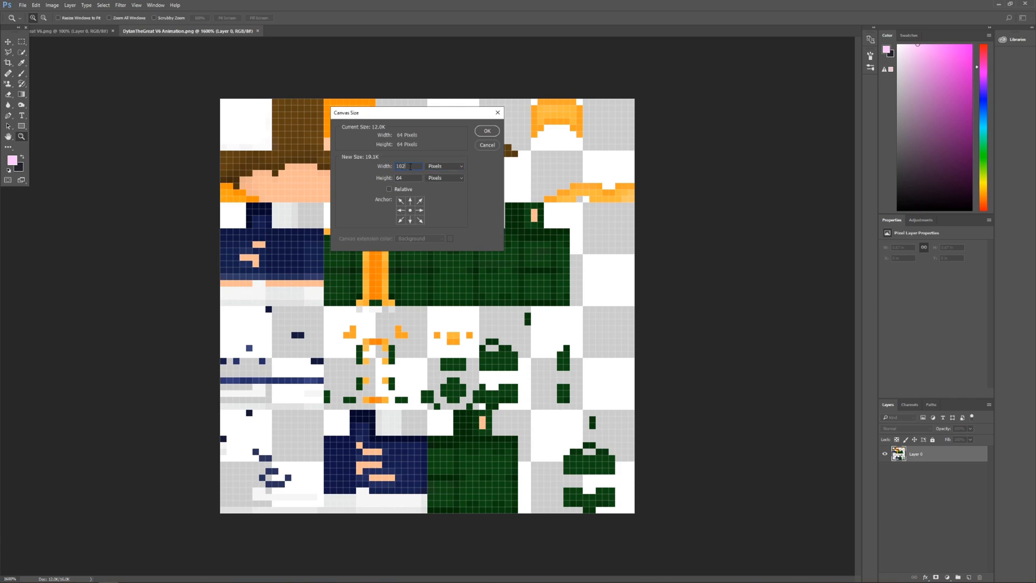
pyautogui.write('1024')
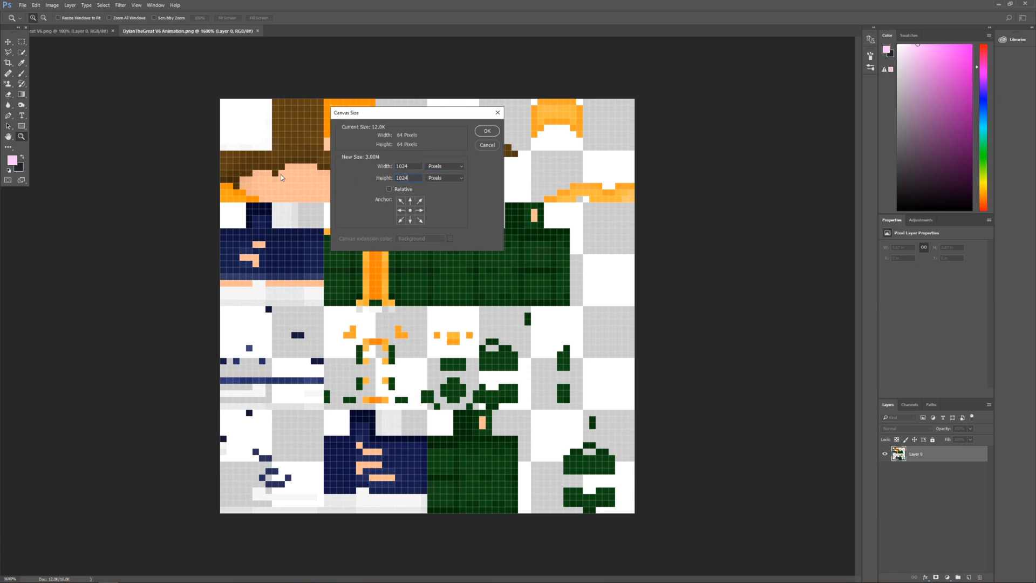
pyautogui.click(487, 131)
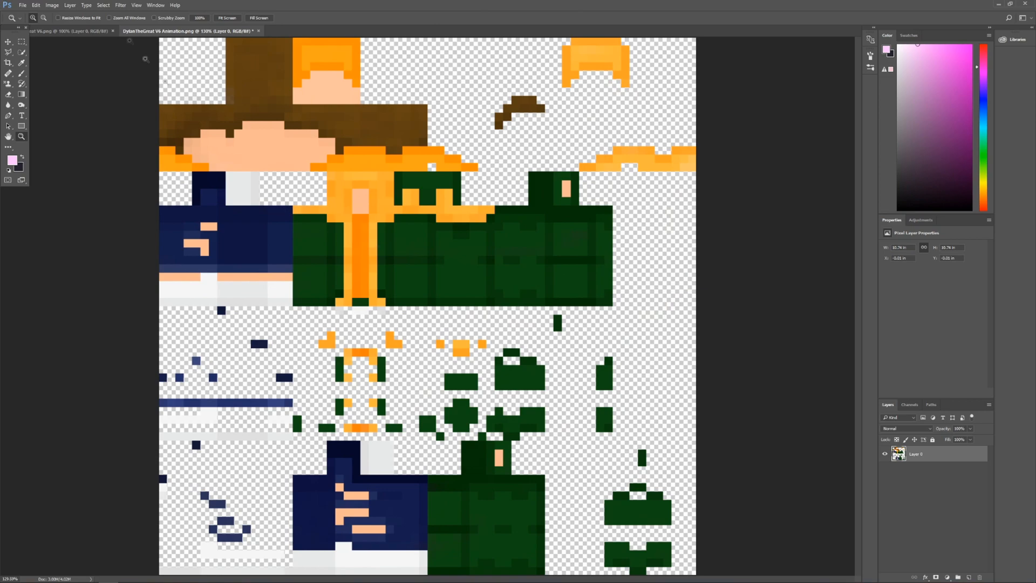
# Place the scared face render from the snips folder as an embedded layer
pyautogui.click(22, 6)
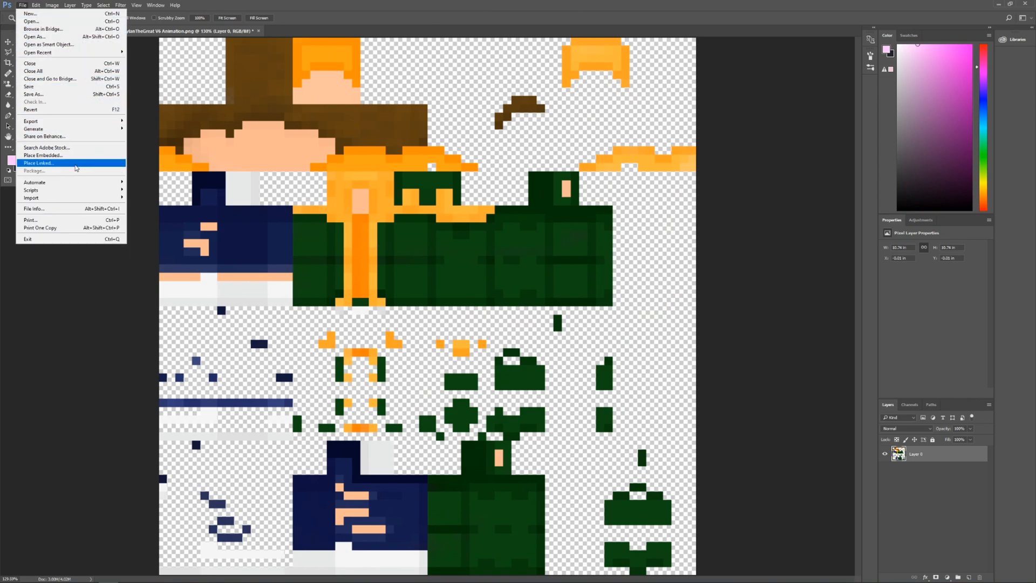
pyautogui.click(39, 162)
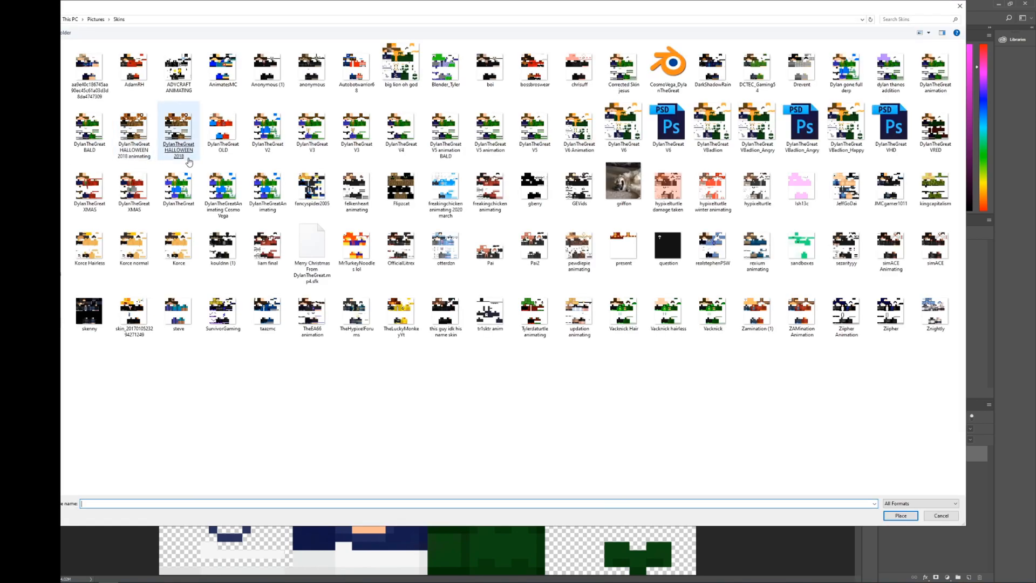
pyautogui.click(178, 129)
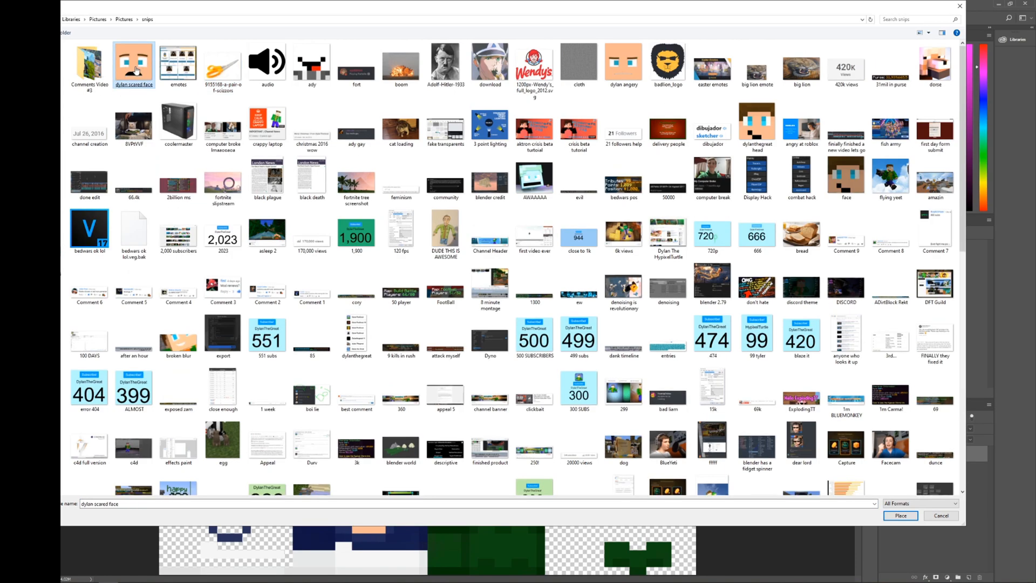
pyautogui.click(900, 516)
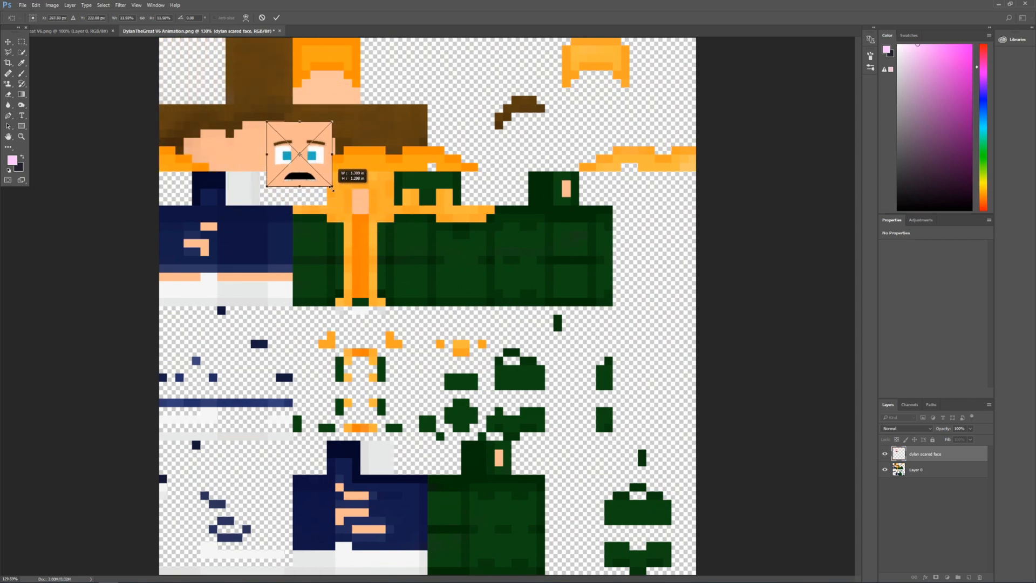
# Shrink the face layer and align it over the front square of the head
pyautogui.moveTo(299, 156); pyautogui.dragTo(258, 136)
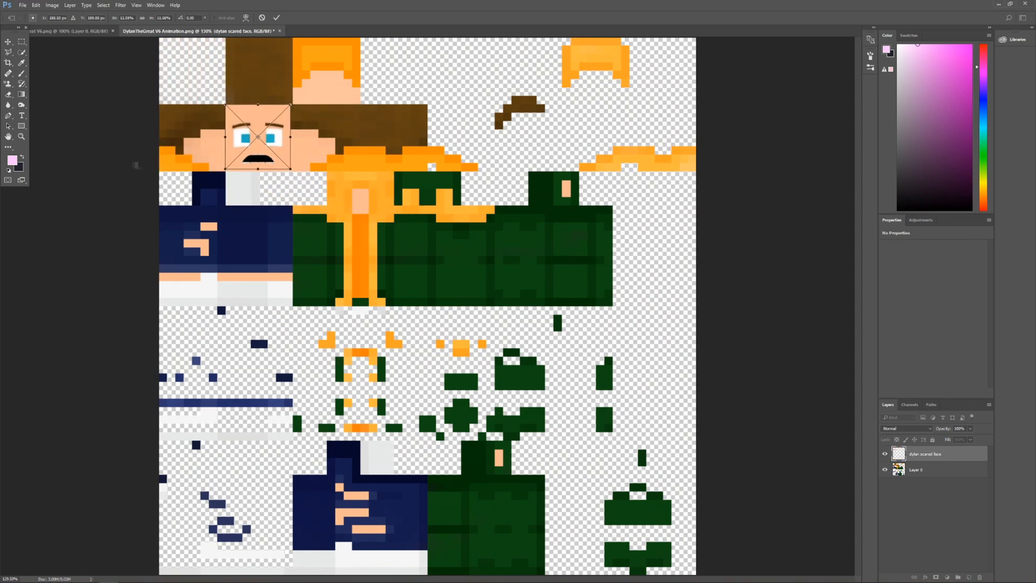
pyautogui.moveTo(258, 139); pyautogui.dragTo(261, 141)
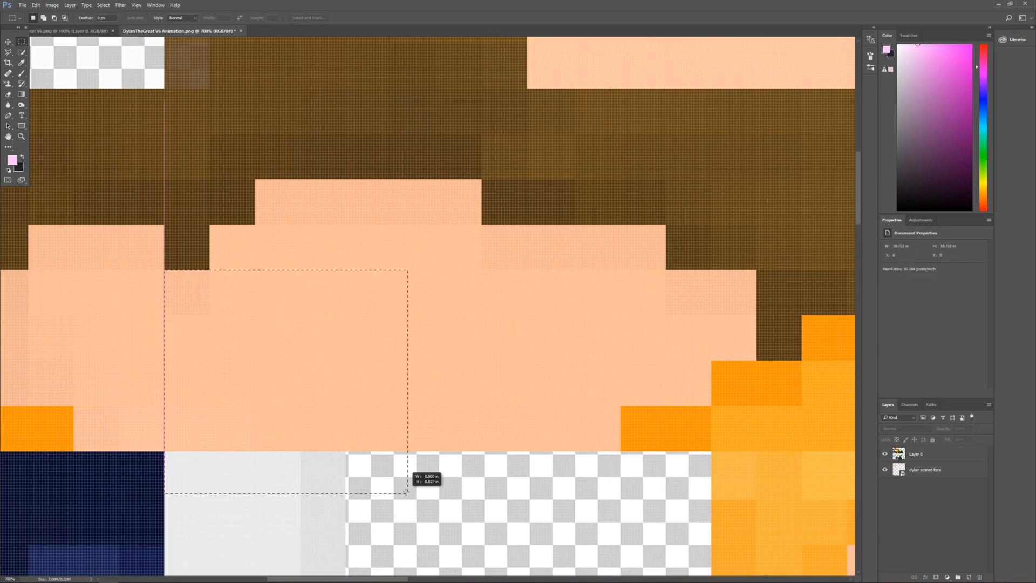
# Marquee-select the old face and eyebrow areas on Layer 0 and delete them
pyautogui.moveTo(407, 492); pyautogui.dragTo(525, 449)
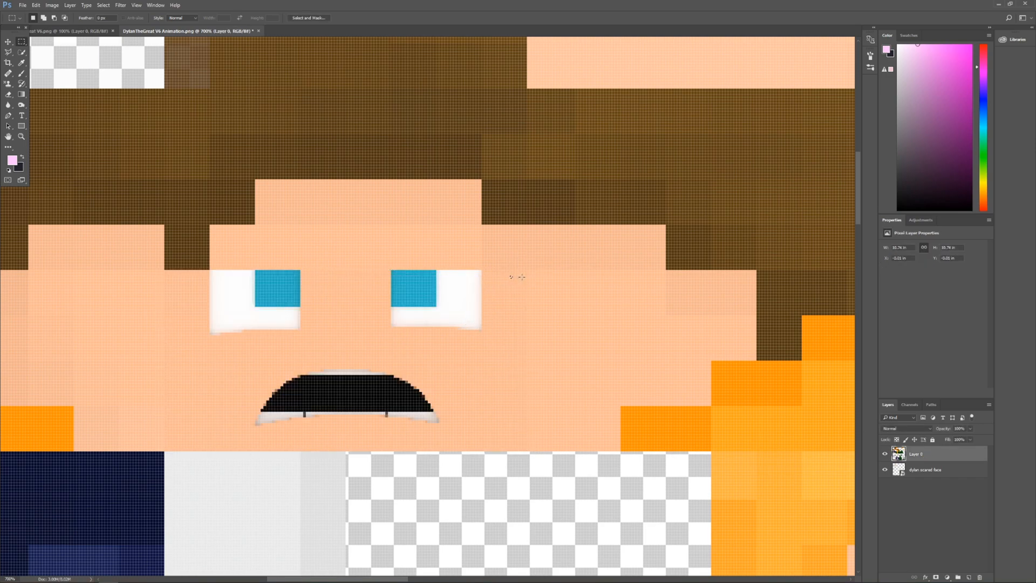
pyautogui.moveTo(535, 252)
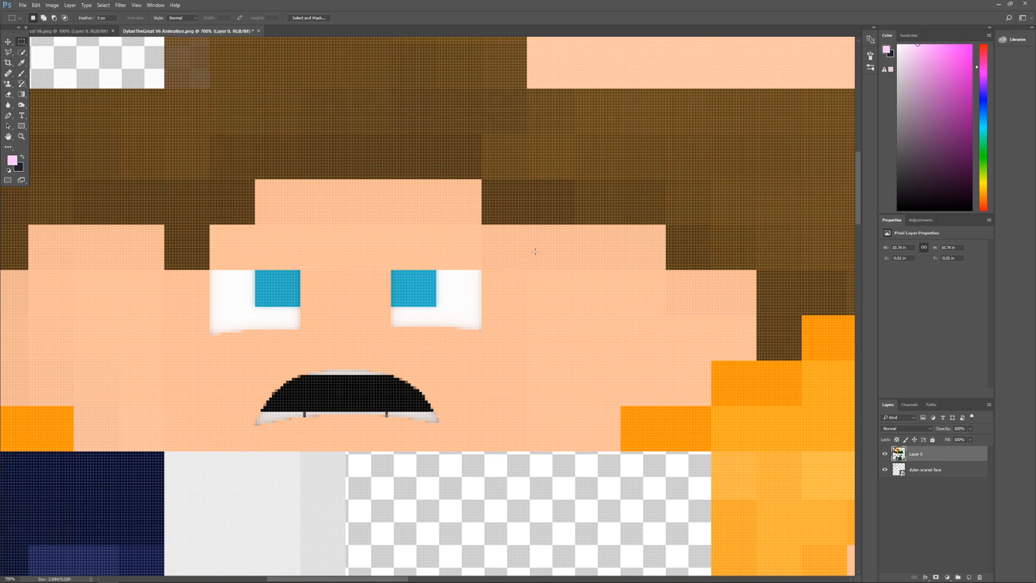
pyautogui.moveTo(312, 227); pyautogui.dragTo(535, 279)
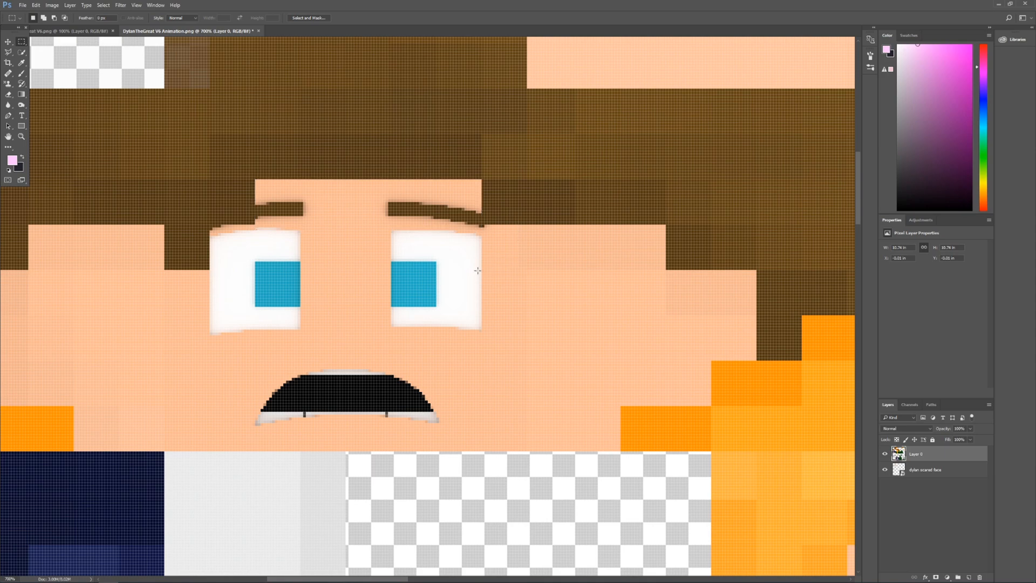
pyautogui.click(925, 469)
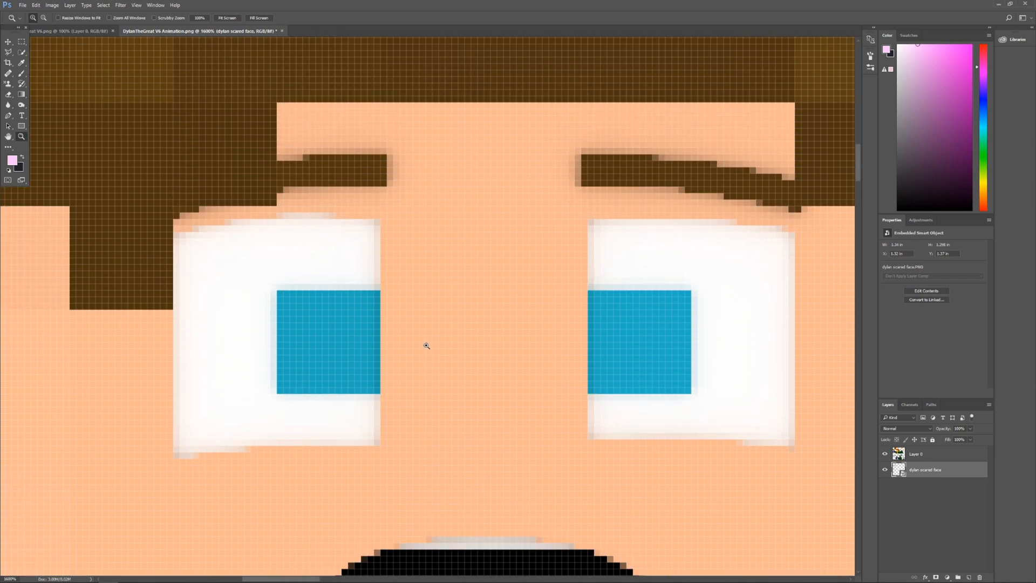
pyautogui.scroll(-3)
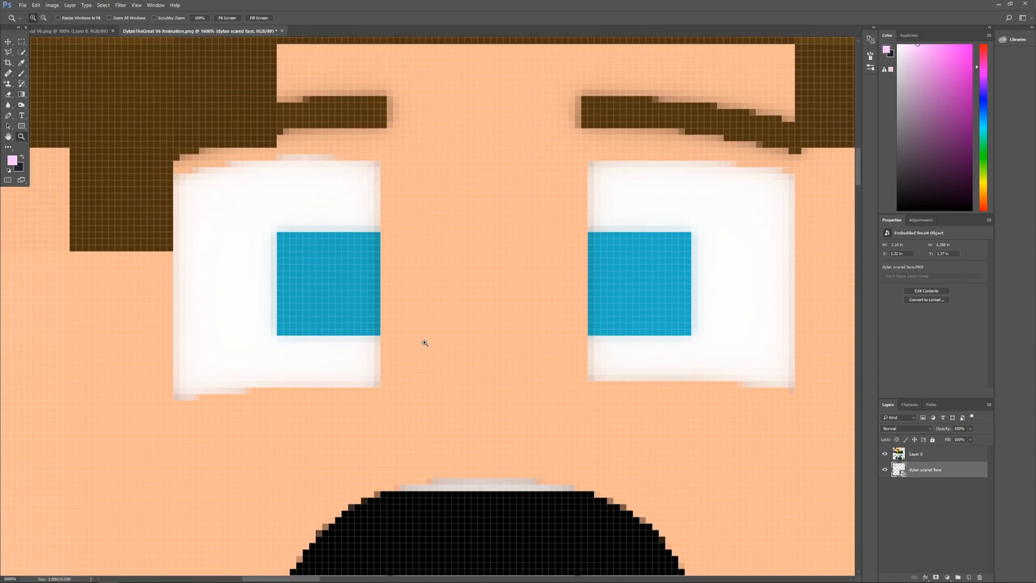
pyautogui.scroll(-3)
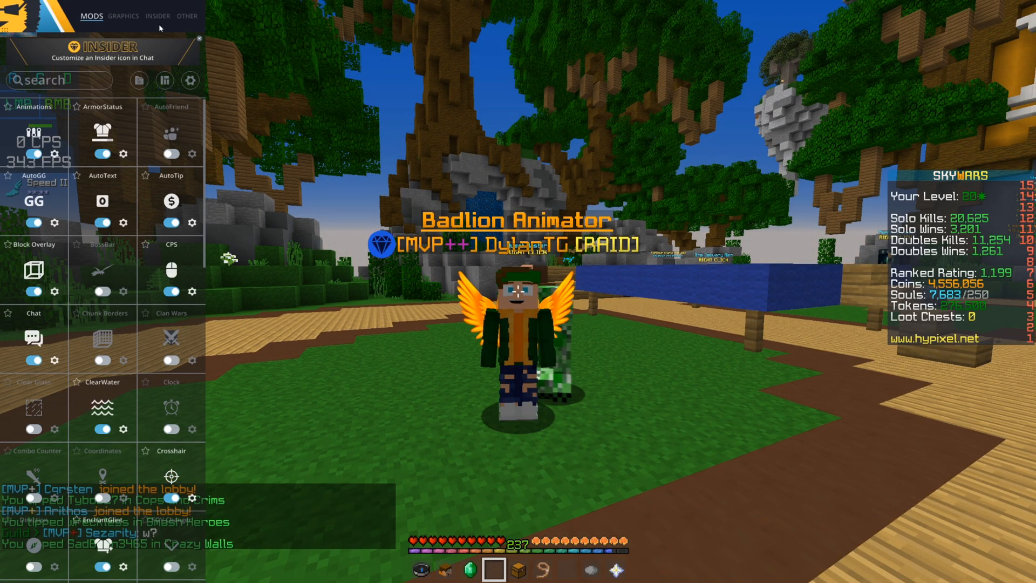
# From the Insider tab's HD Skins GUI, upload the scared skin PNG as 'Dylan Scared'
pyautogui.click(158, 16)
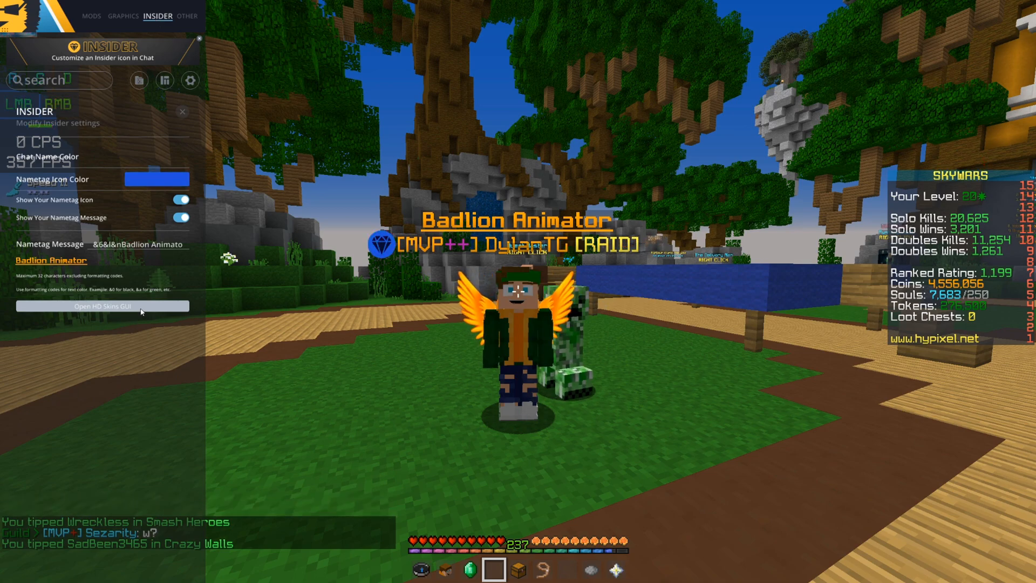
pyautogui.click(102, 305)
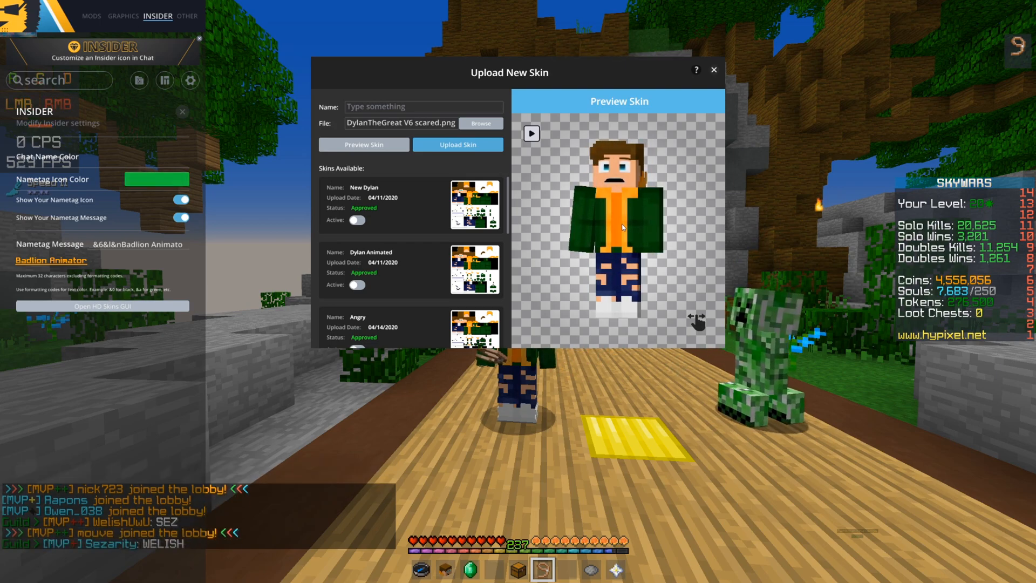
pyautogui.click(458, 143)
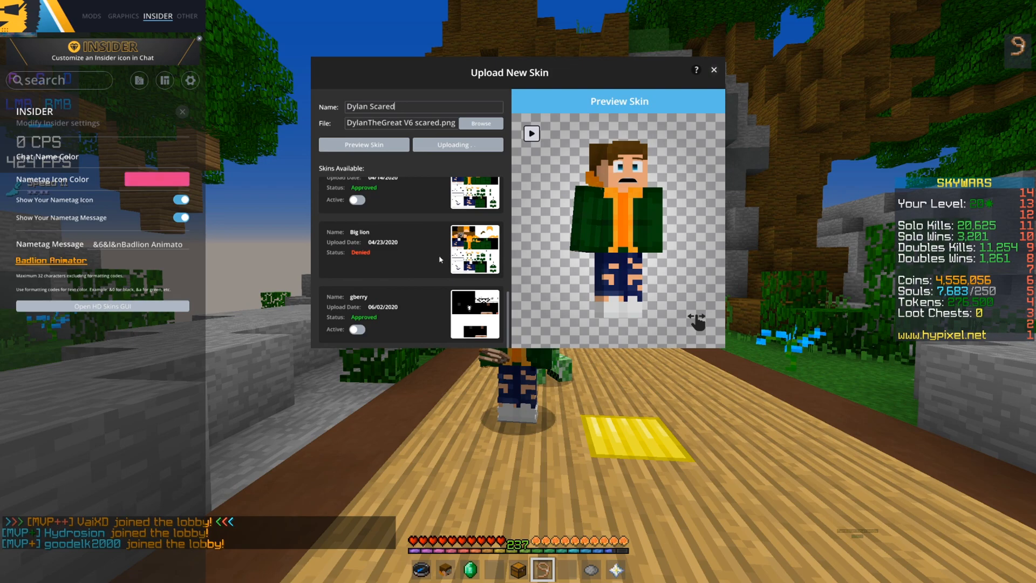